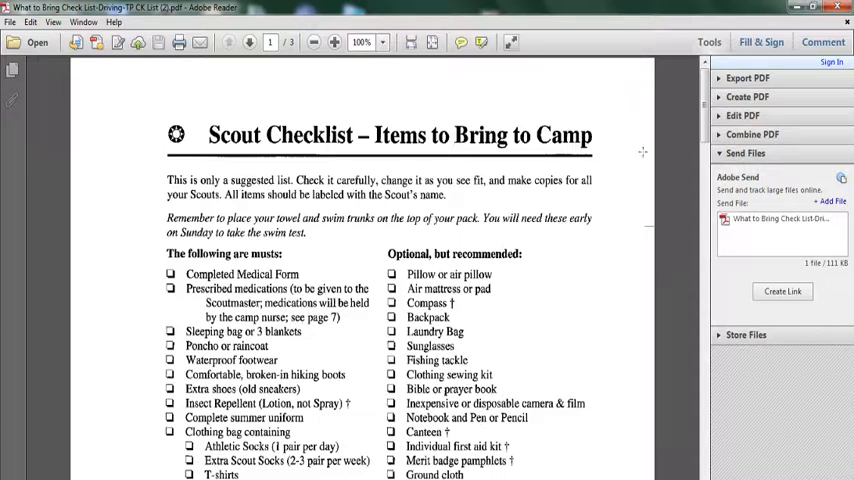
- Scroll through the Scout camp items checklist to its end and onto the Leader's Pre-Camp Checklist page
scroll(down, 3)
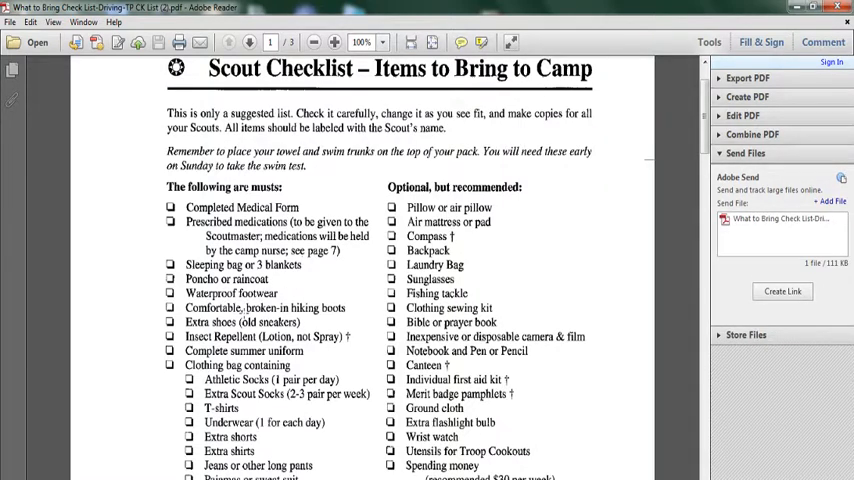
scroll(down, 3)
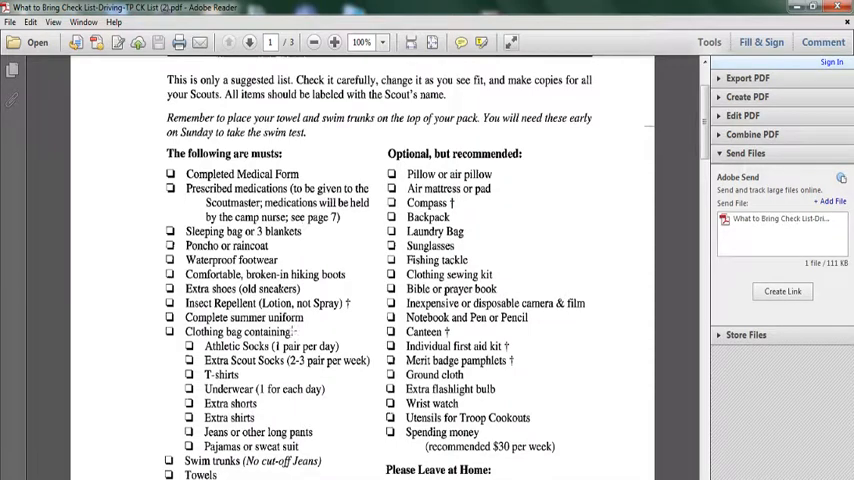
scroll(down, 3)
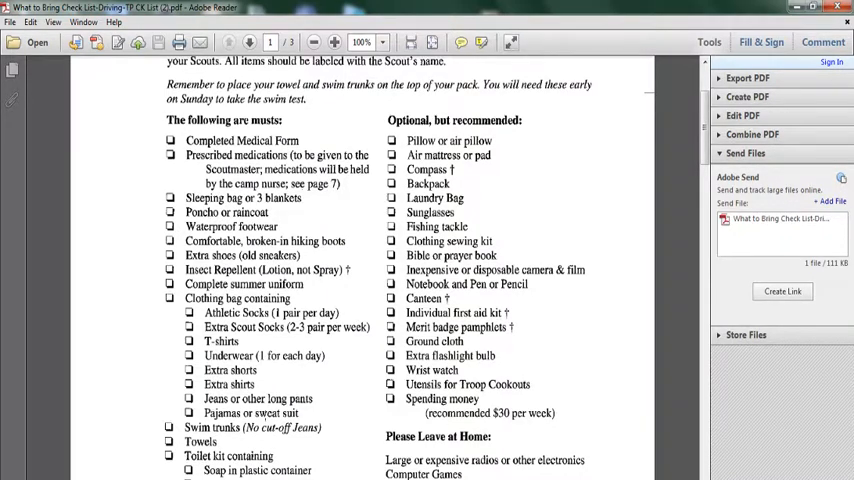
scroll(down, 3)
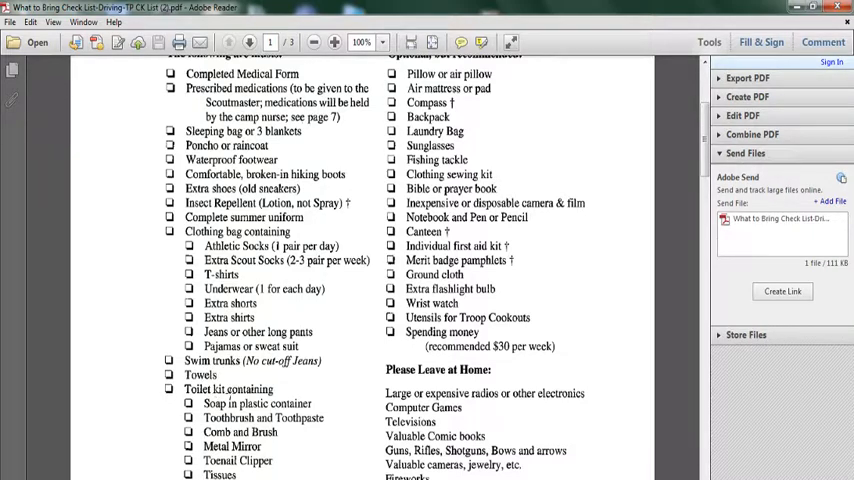
scroll(down, 3)
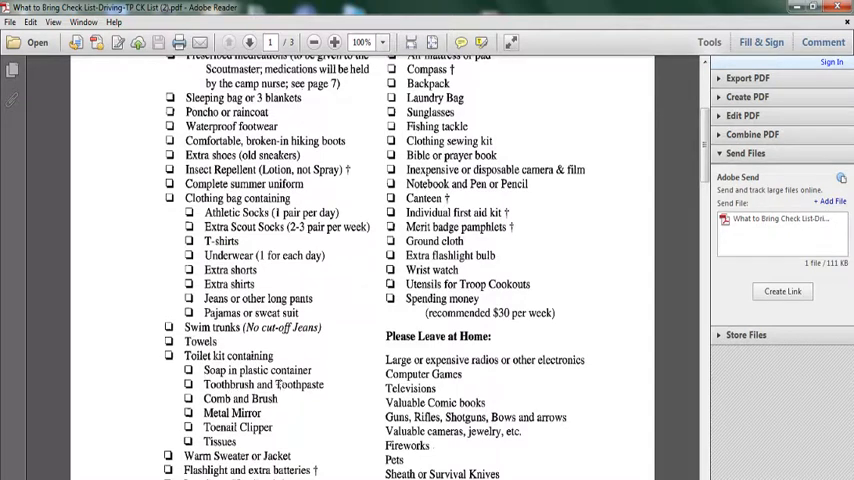
mouse_move(296, 400)
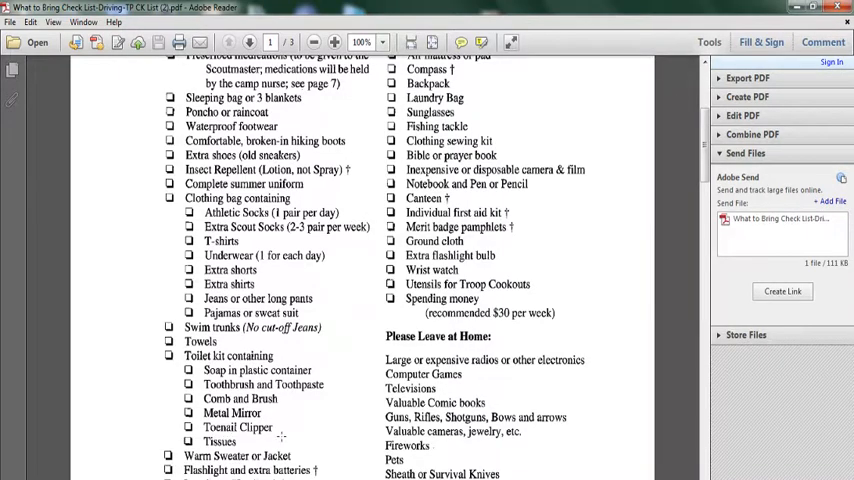
scroll(down, 3)
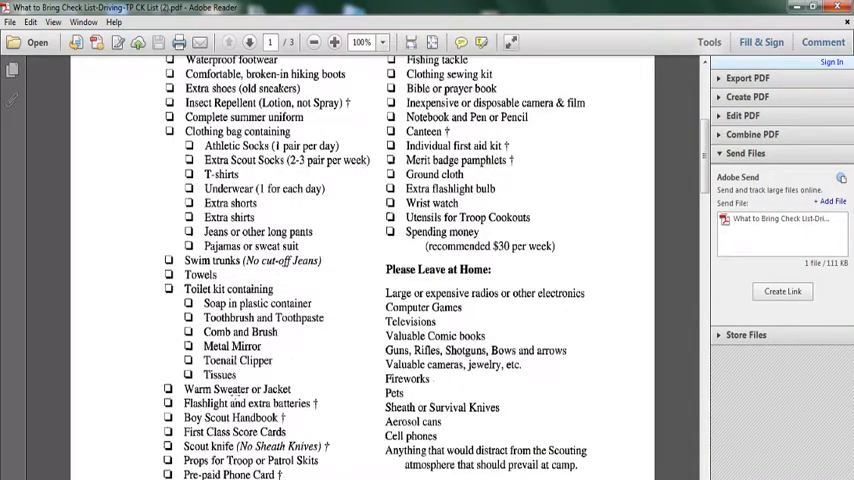
scroll(down, 3)
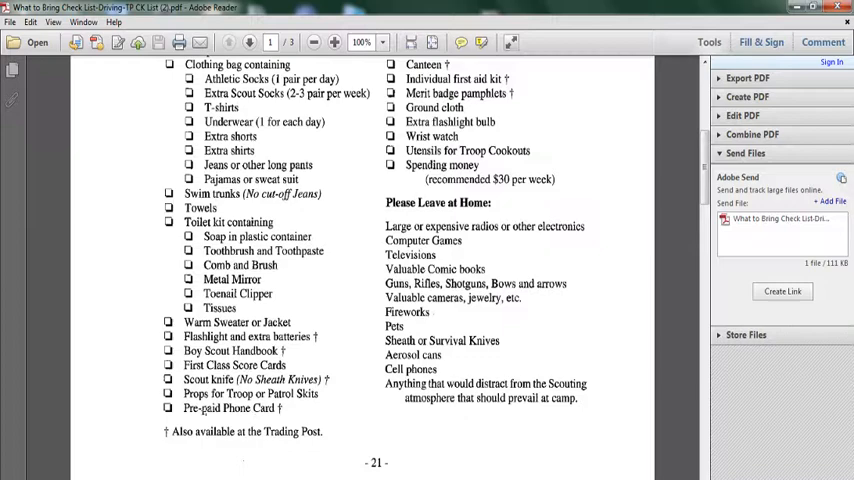
scroll(up, 3)
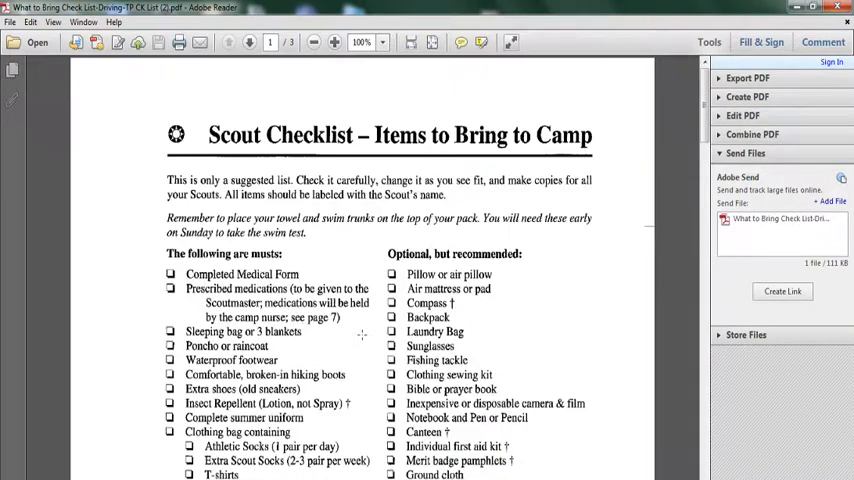
scroll(up, 3)
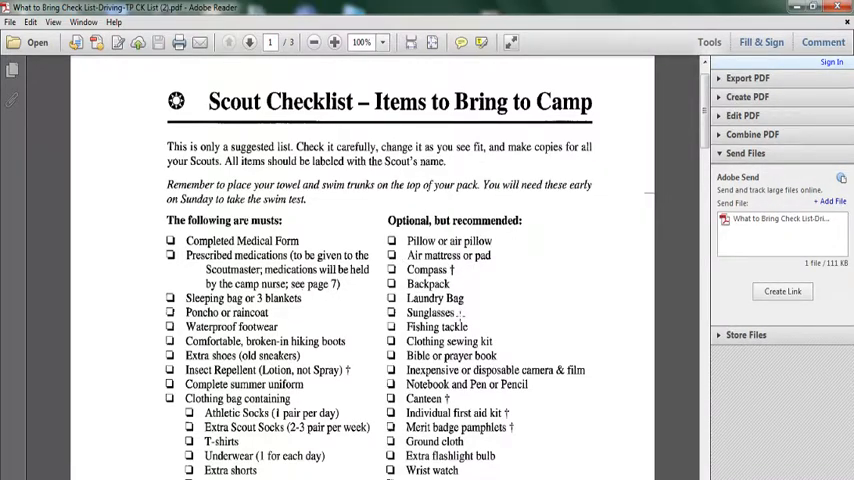
scroll(down, 3)
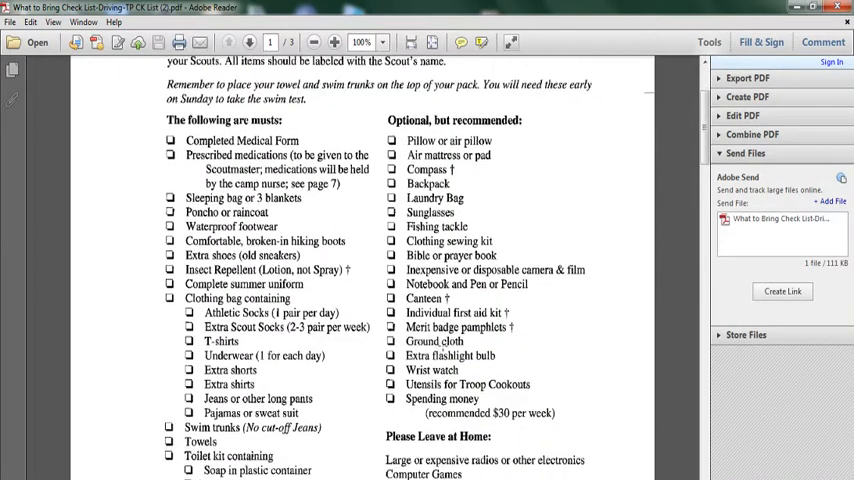
scroll(down, 3)
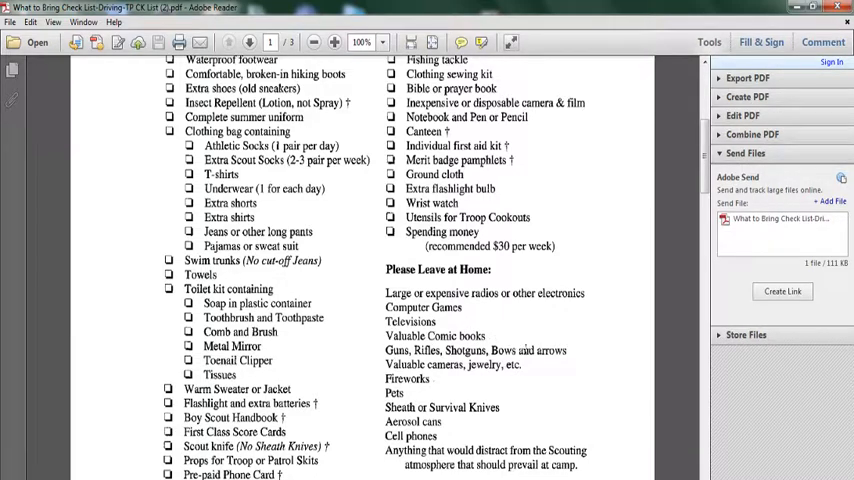
scroll(down, 3)
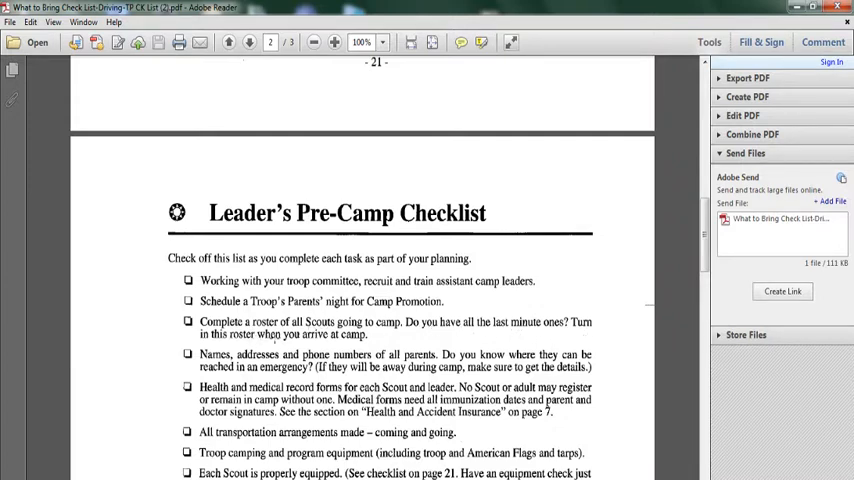
- Scroll down the Leader's Pre-Camp Checklist until the Travel Directions page with New York City directions shows
scroll(down, 3)
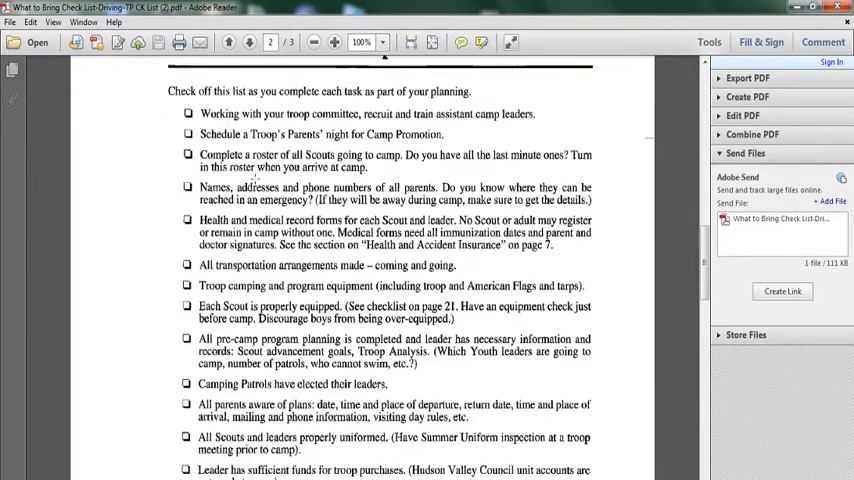
scroll(down, 3)
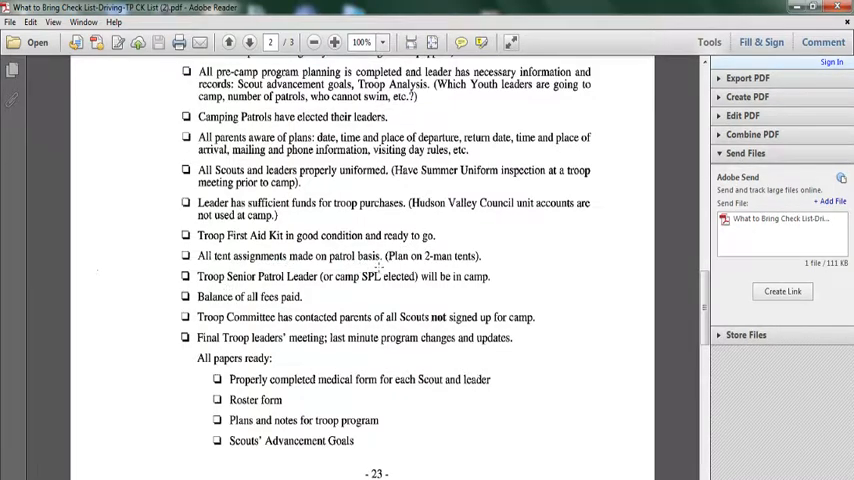
scroll(down, 3)
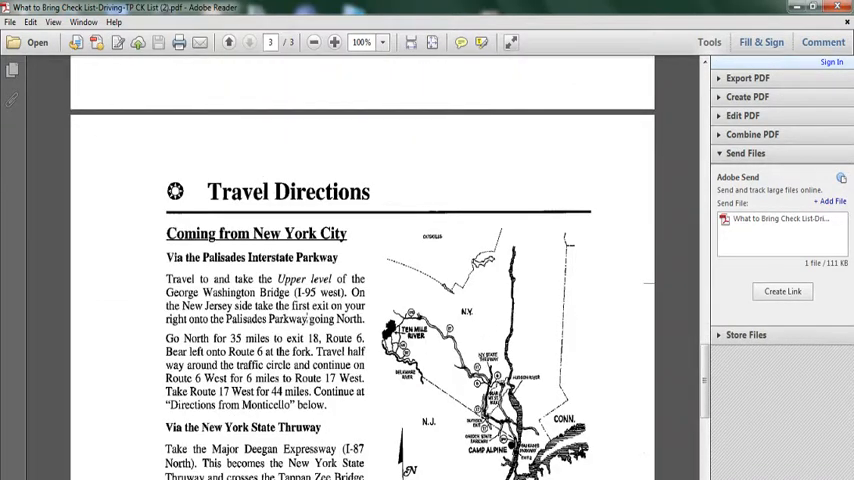
- Scroll through the Travel Directions page to its end
scroll(down, 3)
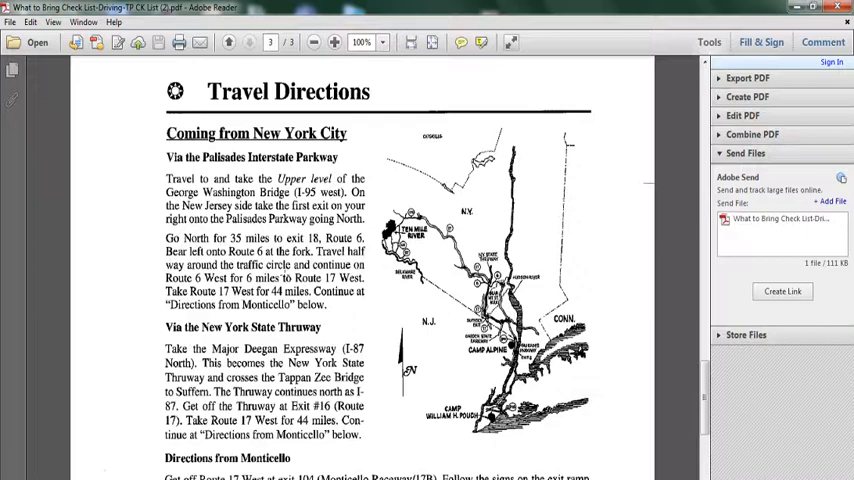
scroll(down, 3)
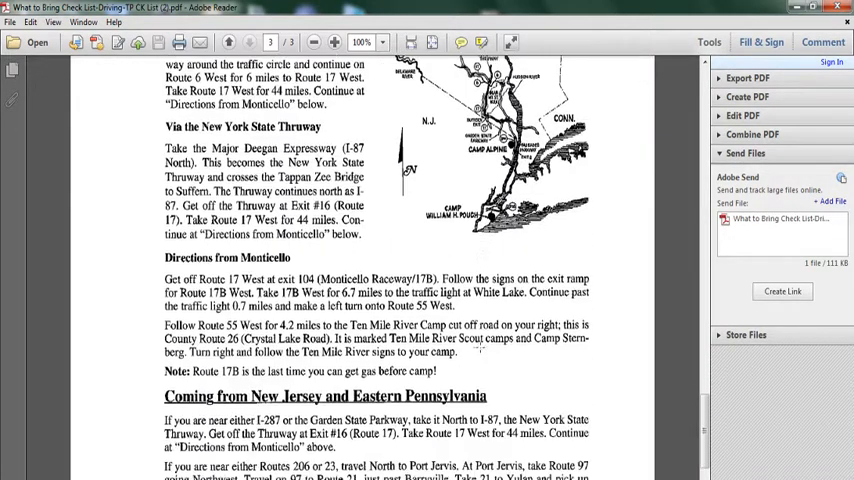
scroll(down, 3)
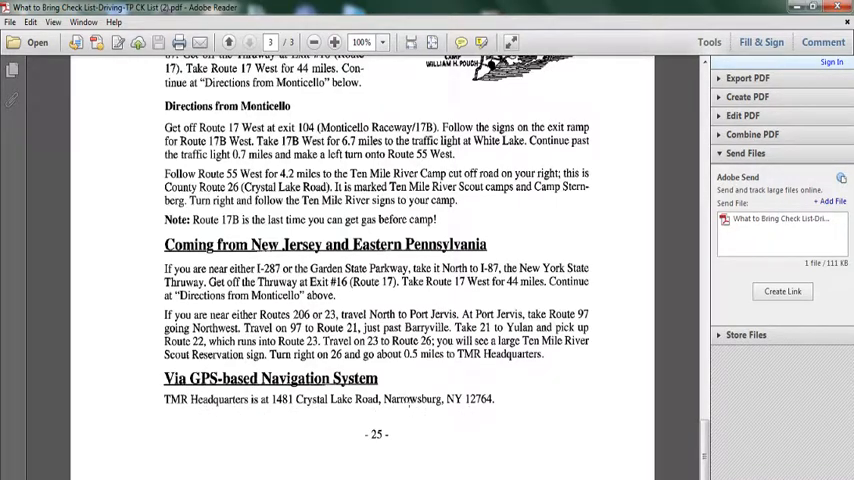
scroll(up, 3)
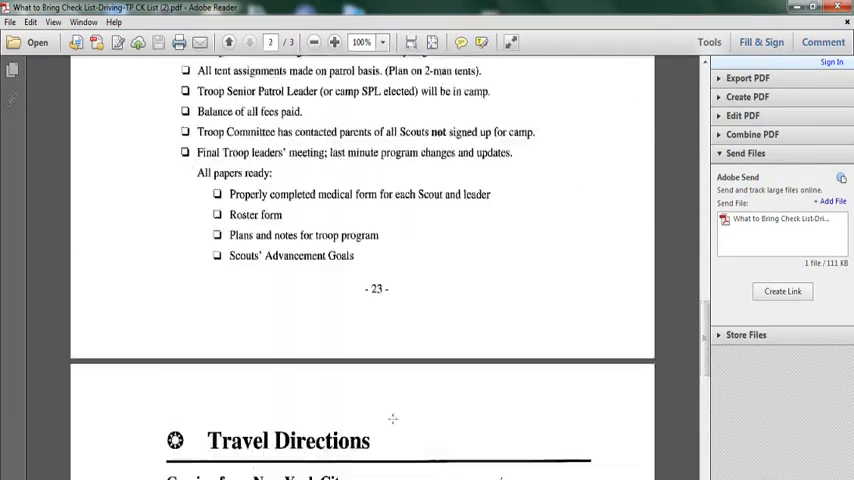
- Jump back to page 1 showing the Scout Checklist of camp items
click(228, 42)
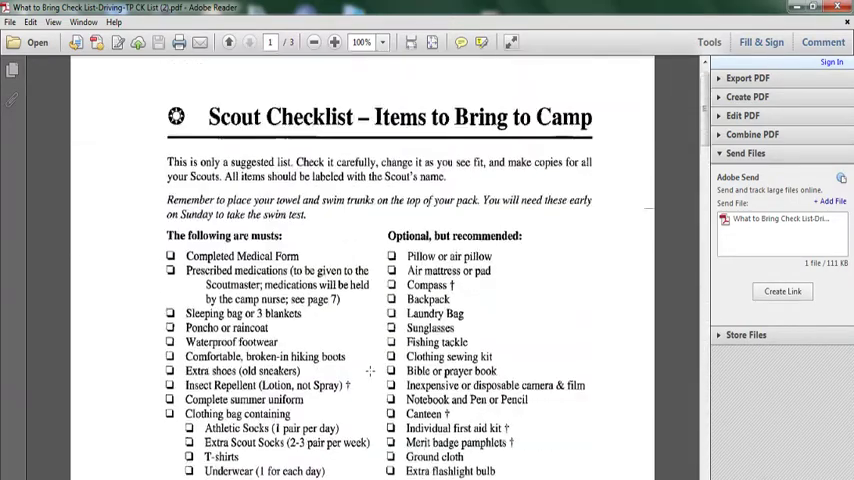
scroll(down, 3)
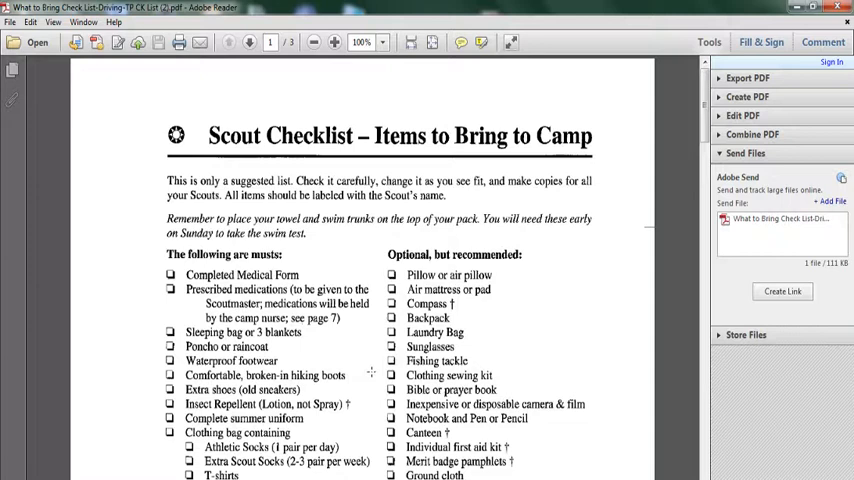